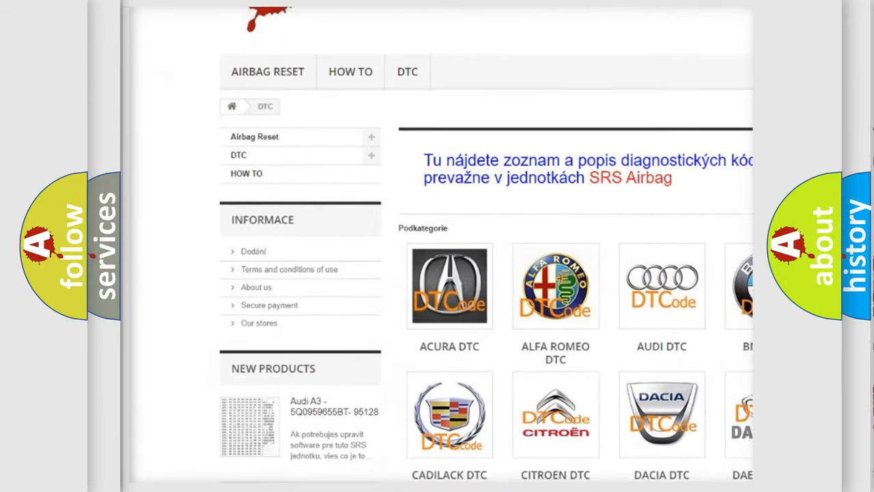
pyautogui.scroll(-3)
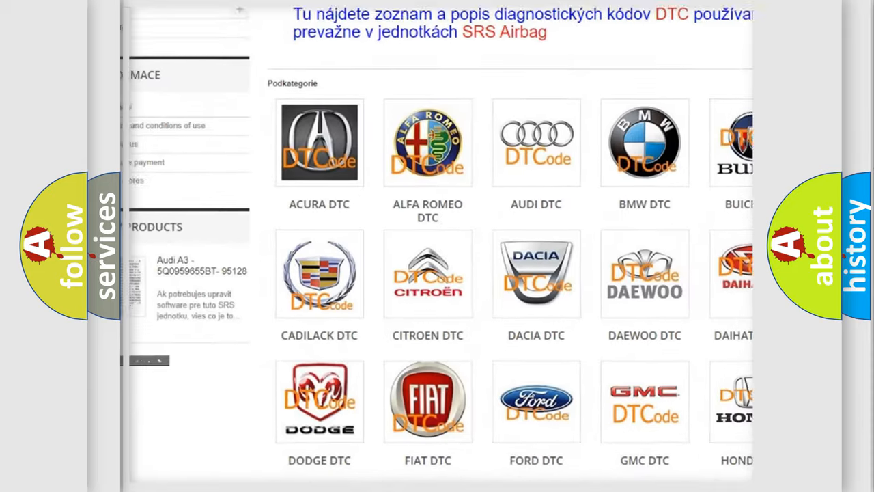
pyautogui.scroll(-3)
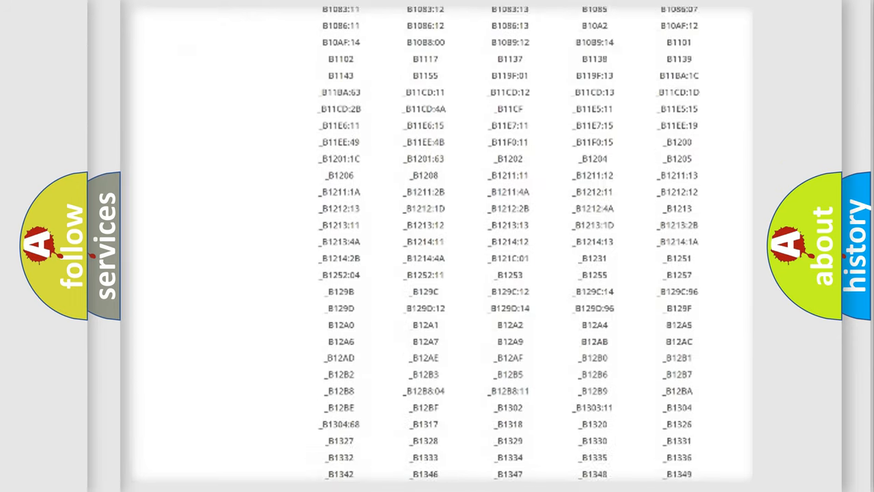
pyautogui.scroll(-3)
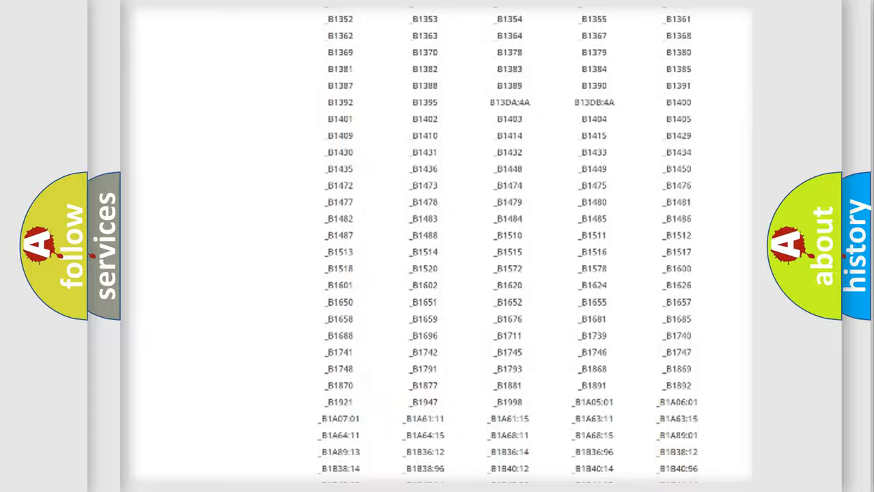